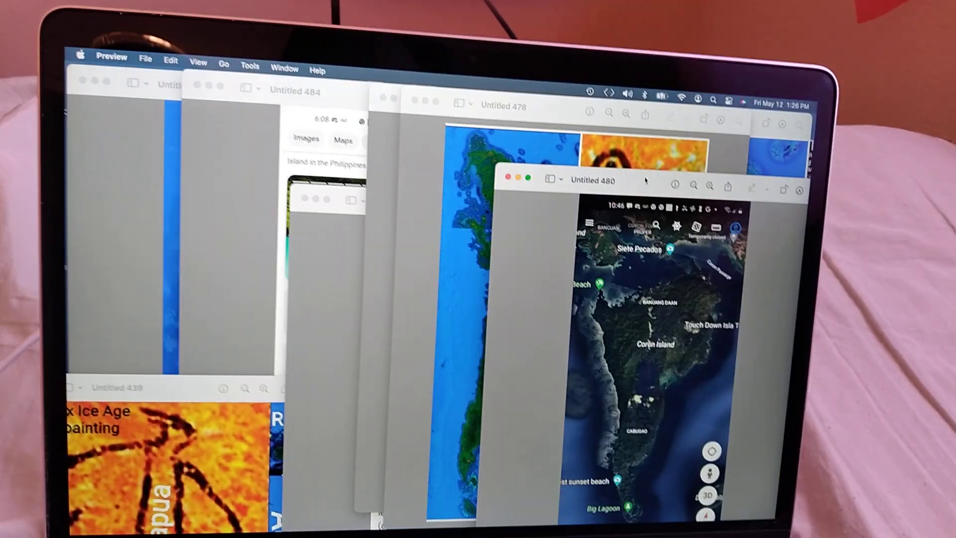
Step: Bring the Untitled 484 Palawan island search-results screenshot to the front
left_click(294, 73)
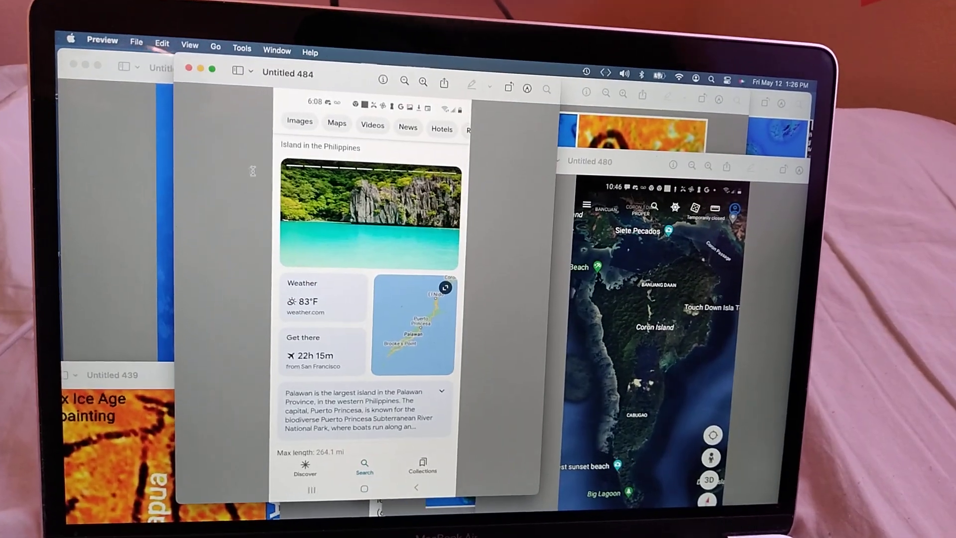